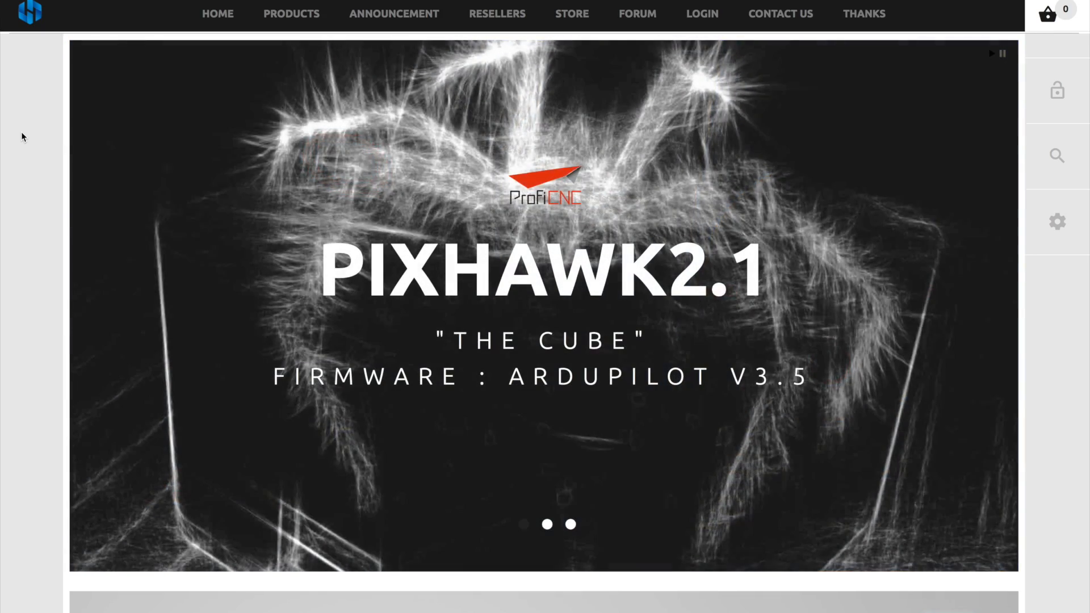
{"action": "scroll", "scroll_direction": "down", "scroll_amount": 3}
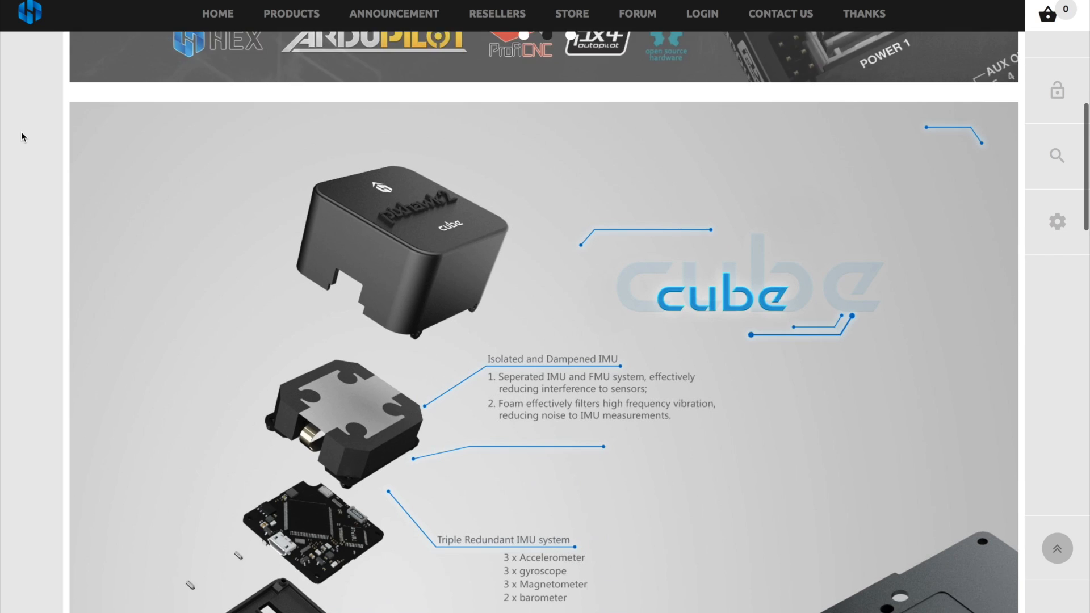
{"action": "scroll", "scroll_direction": "down", "scroll_amount": 3}
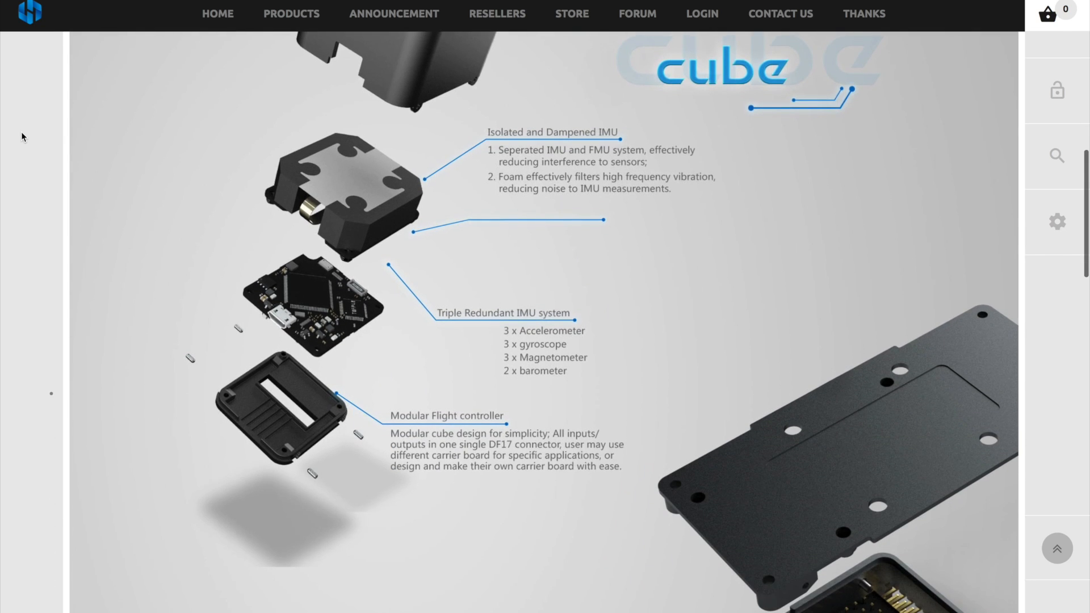
{"action": "scroll", "scroll_direction": "down", "scroll_amount": 3}
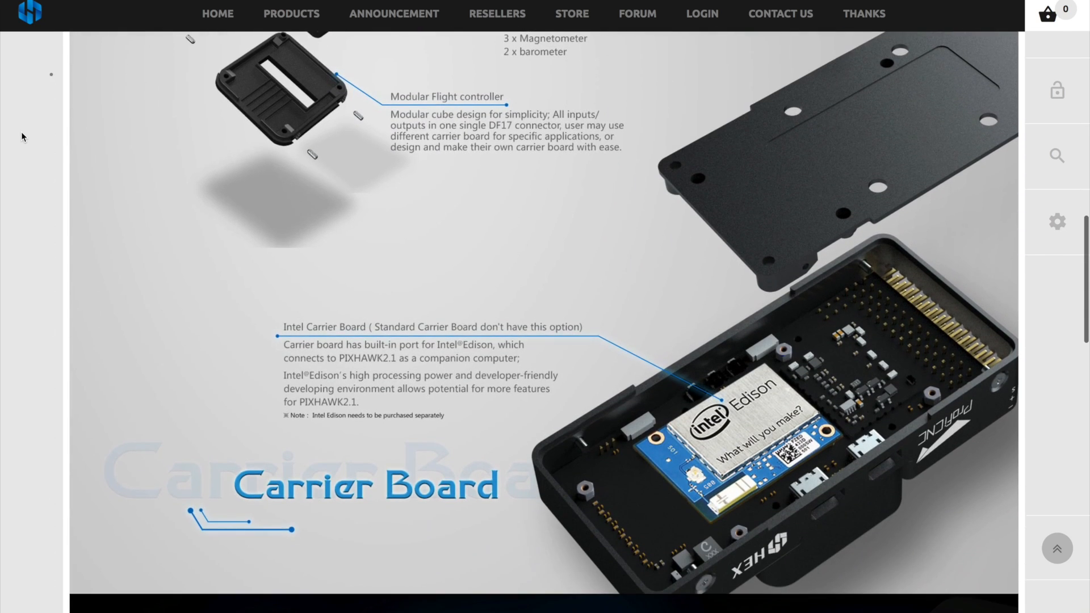
{"action": "scroll", "scroll_direction": "down", "scroll_amount": 3}
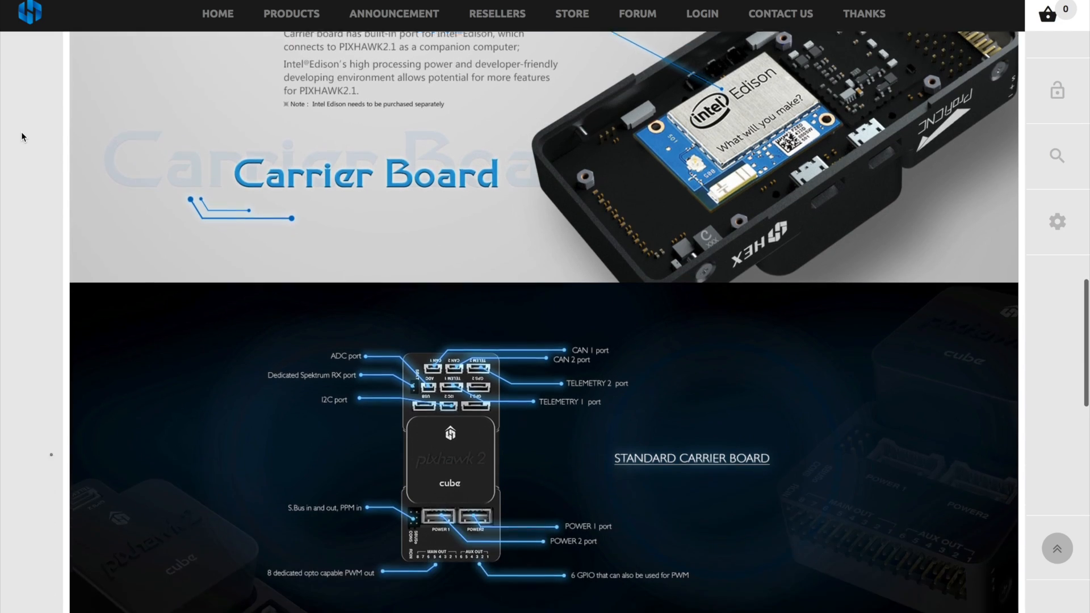